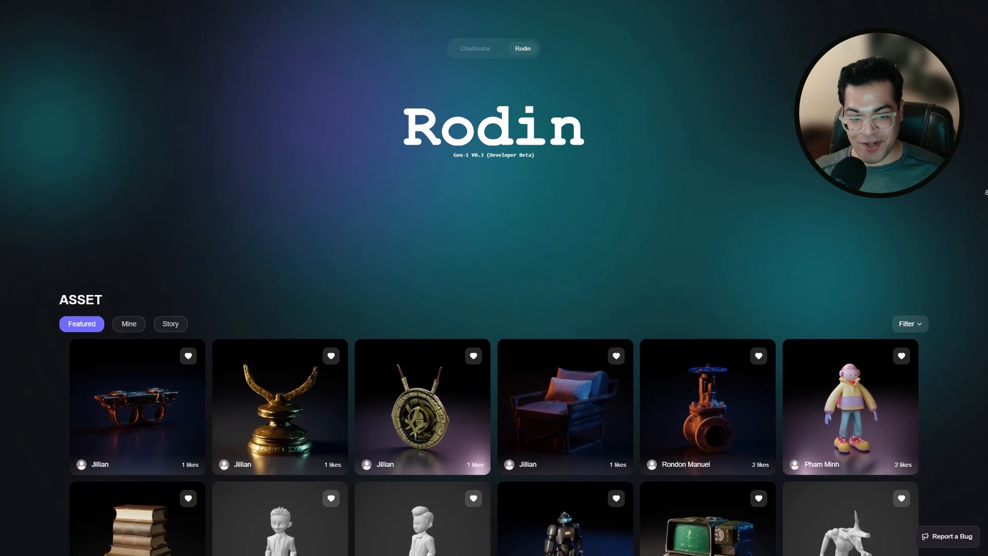
Enter and confirm the text prompt 'a knight, cute, stylized, character'
scroll(down, 3)
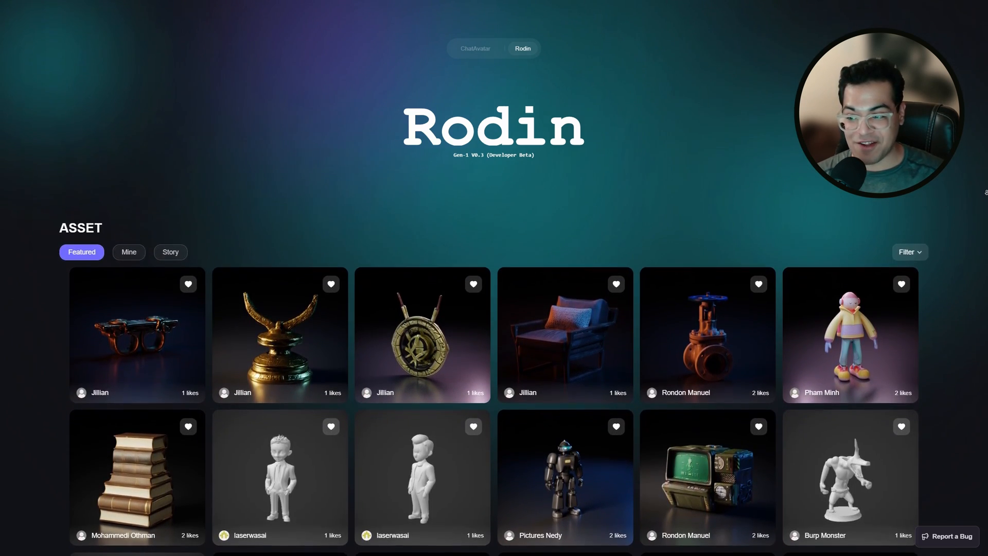
scroll(down, 3)
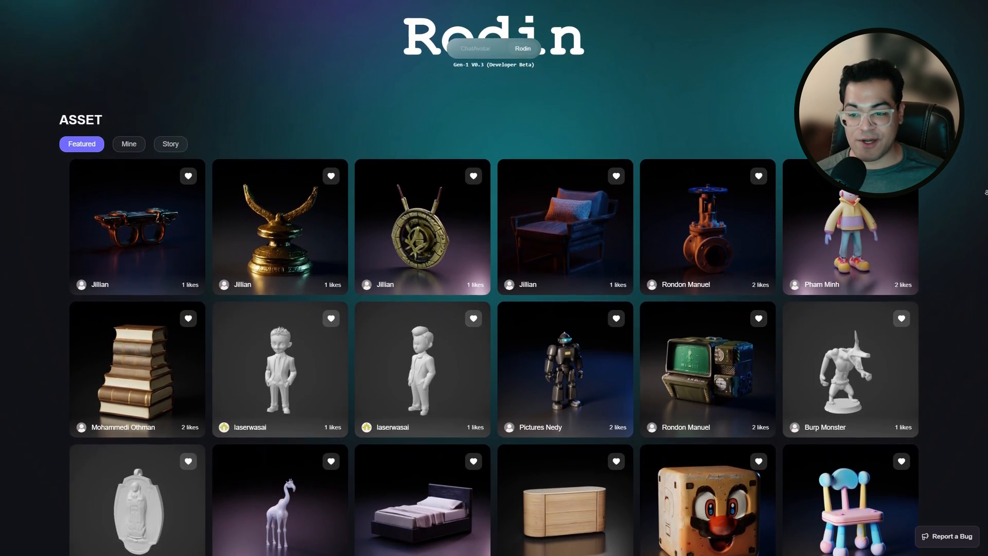
scroll(down, 3)
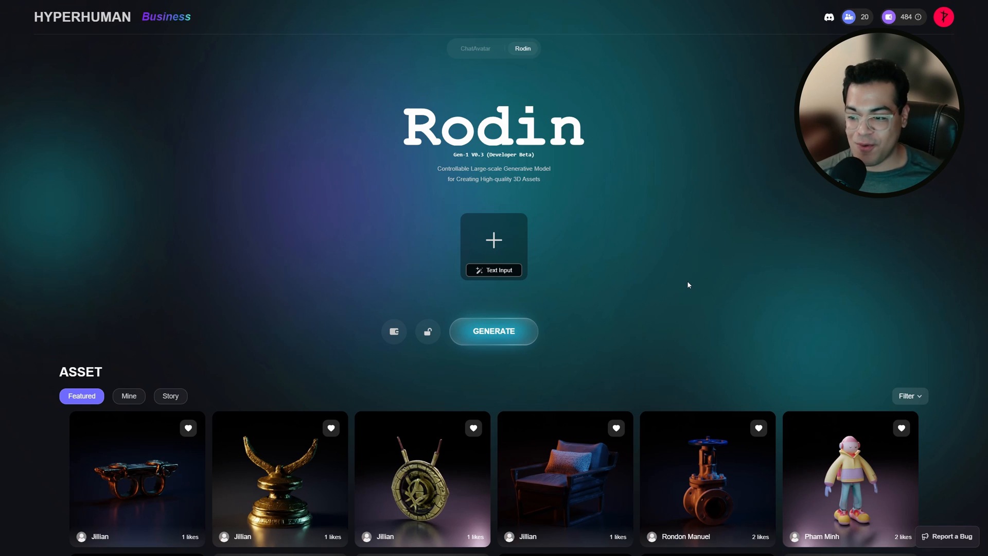
mouse_move(502, 276)
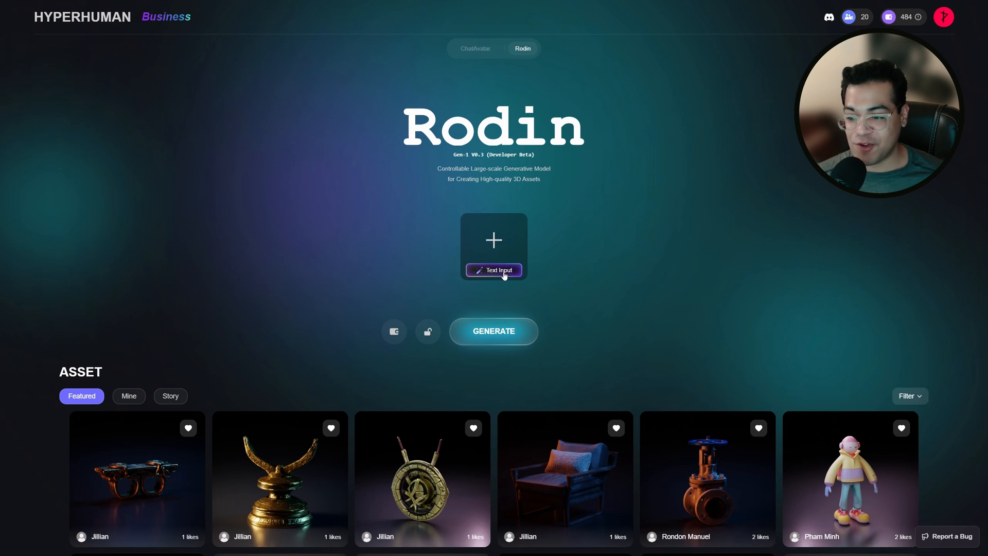
text(a knight, cute,)
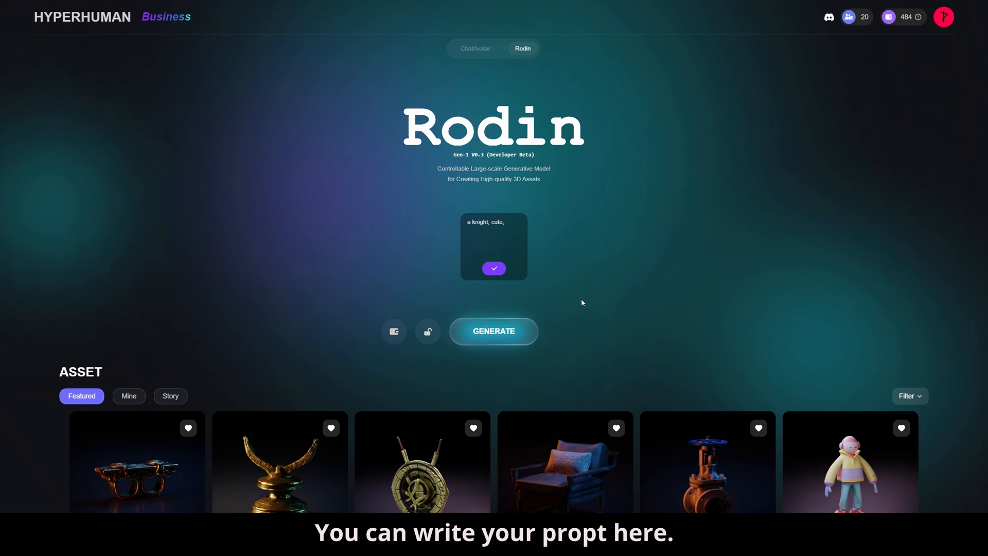
text(stylized, character)
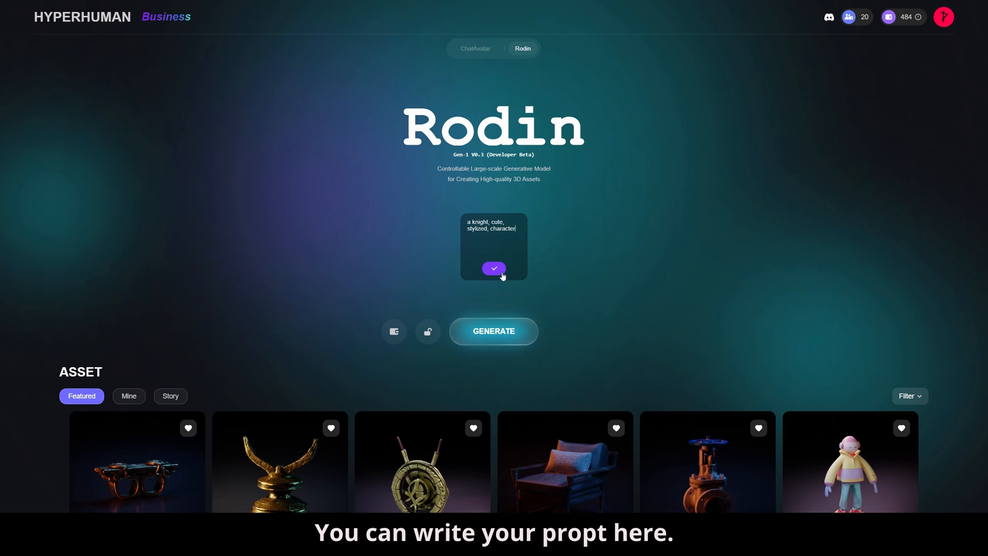
click(493, 269)
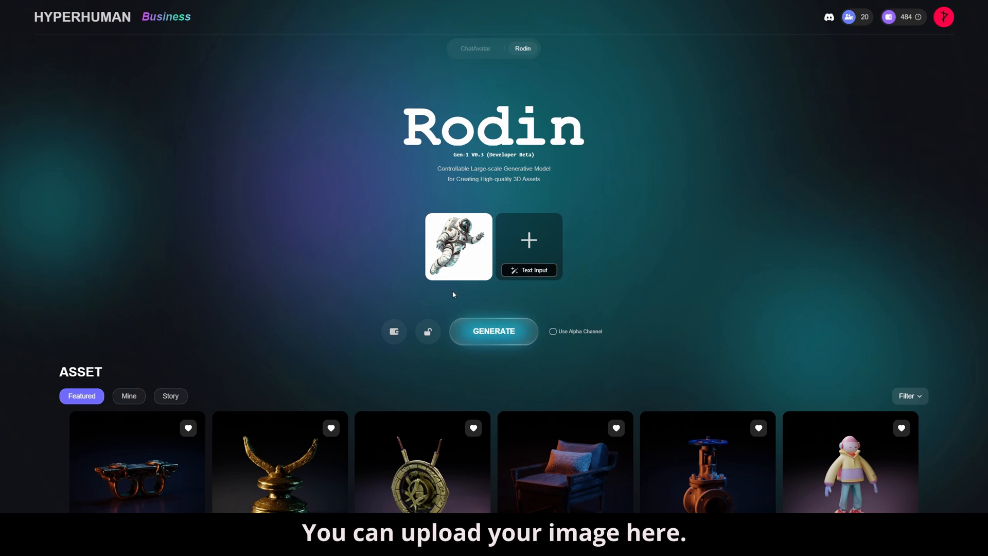
mouse_move(459, 290)
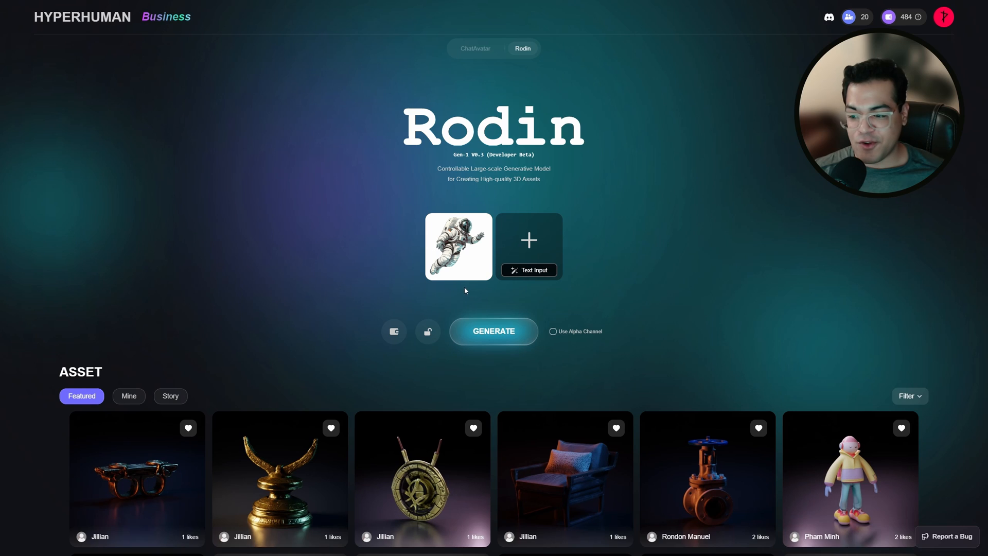
Enable Use Alpha Channel on the astronaut image and start 3D generation
click(553, 332)
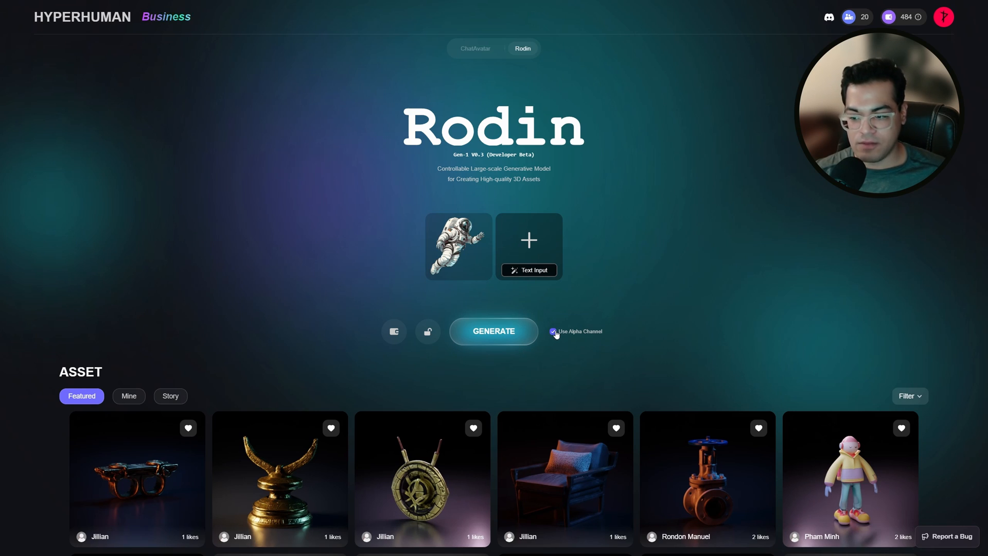
click(554, 331)
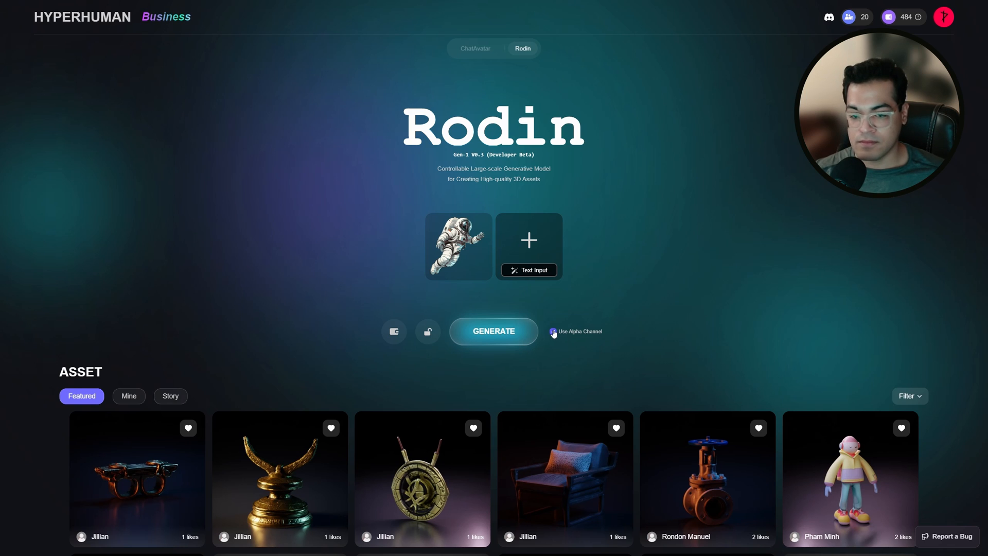
click(493, 330)
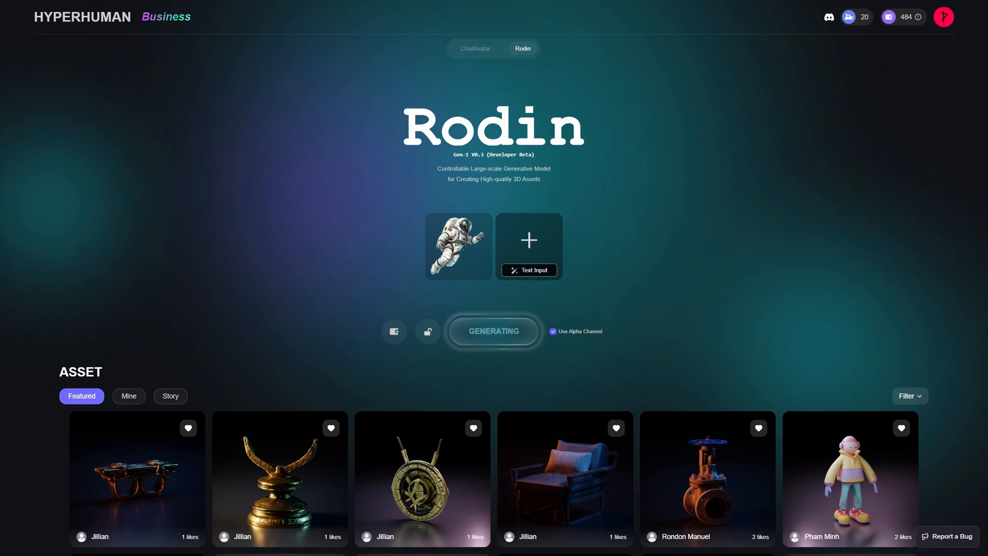
click(458, 246)
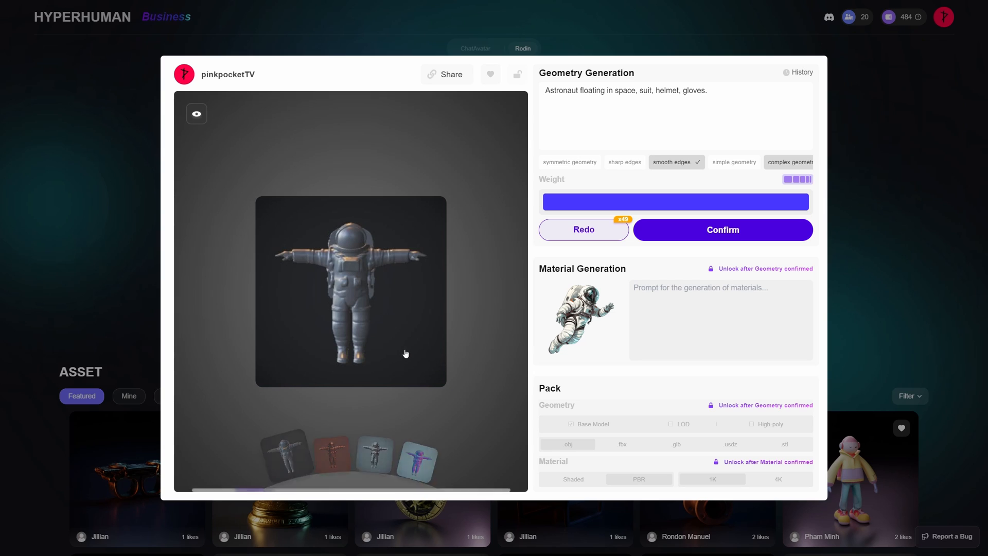
Rotate the astronaut preview and compare alternate render styles, including the pale blue one
drag(406, 353, 433, 349)
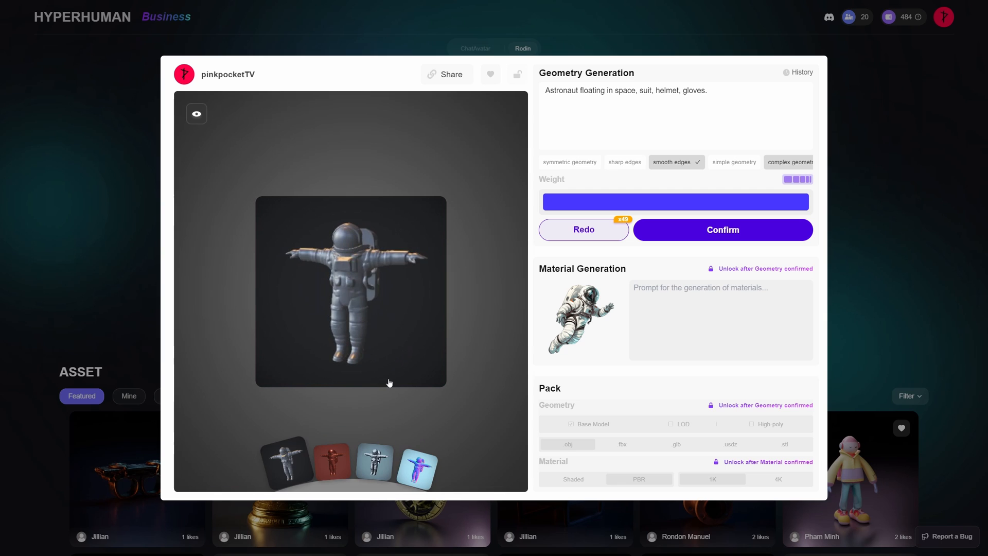
click(329, 464)
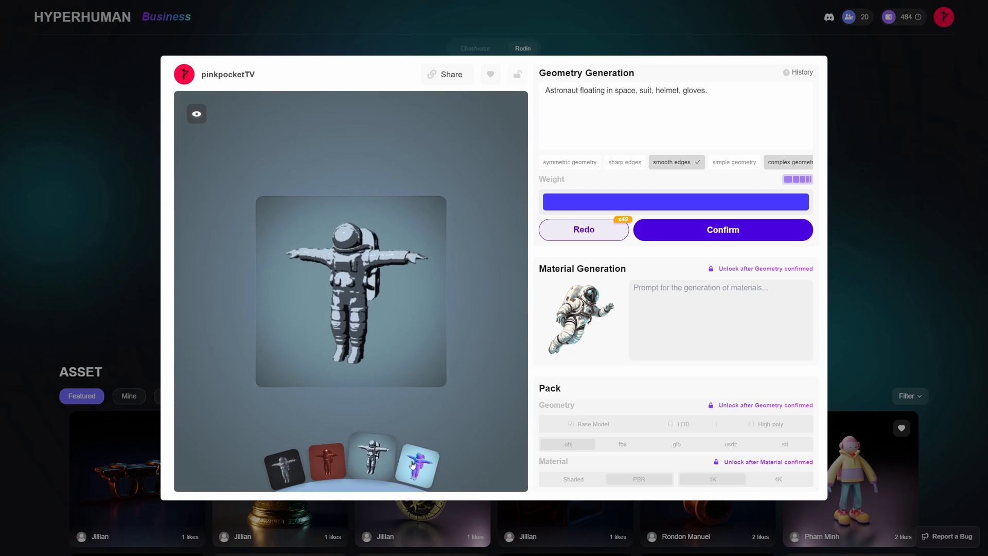
click(414, 462)
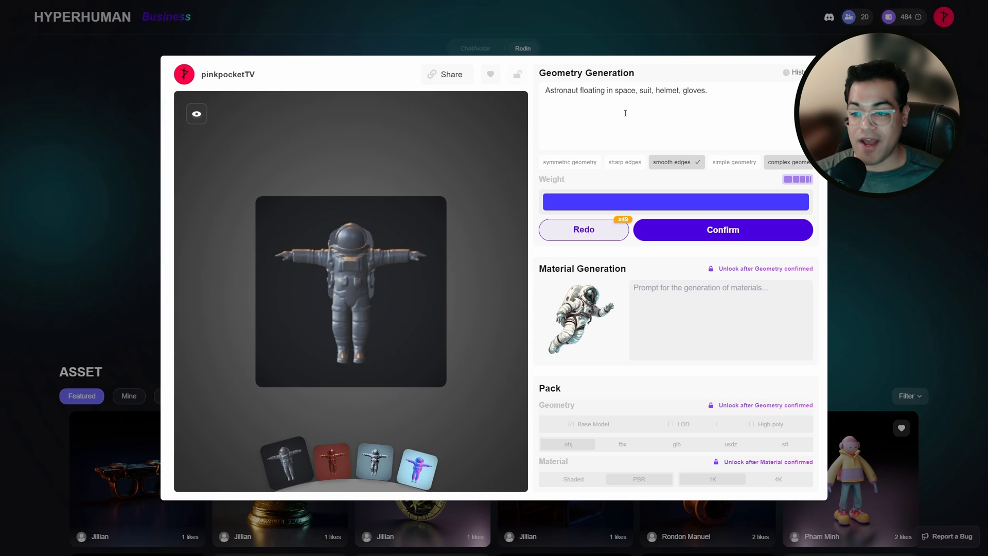
mouse_move(568, 161)
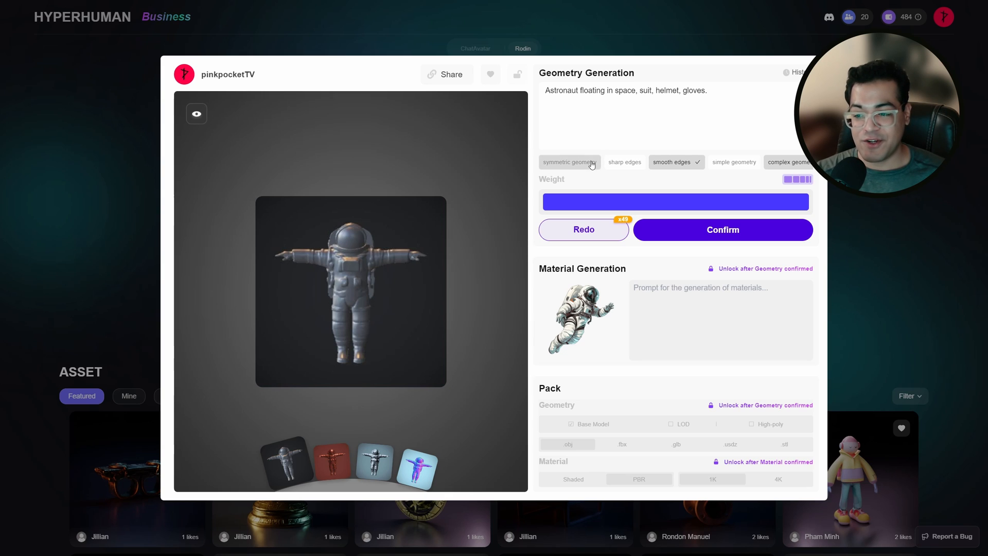
mouse_move(666, 169)
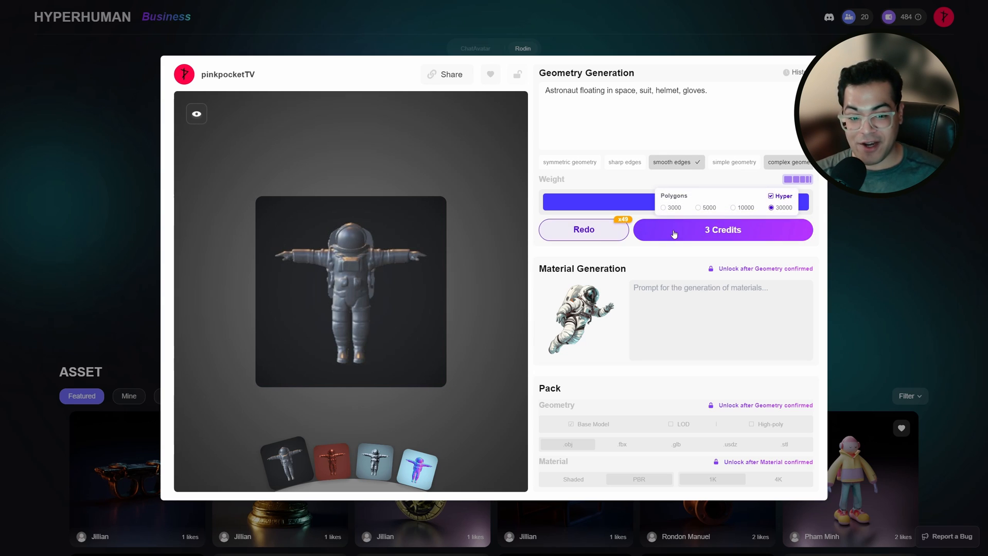
mouse_move(673, 224)
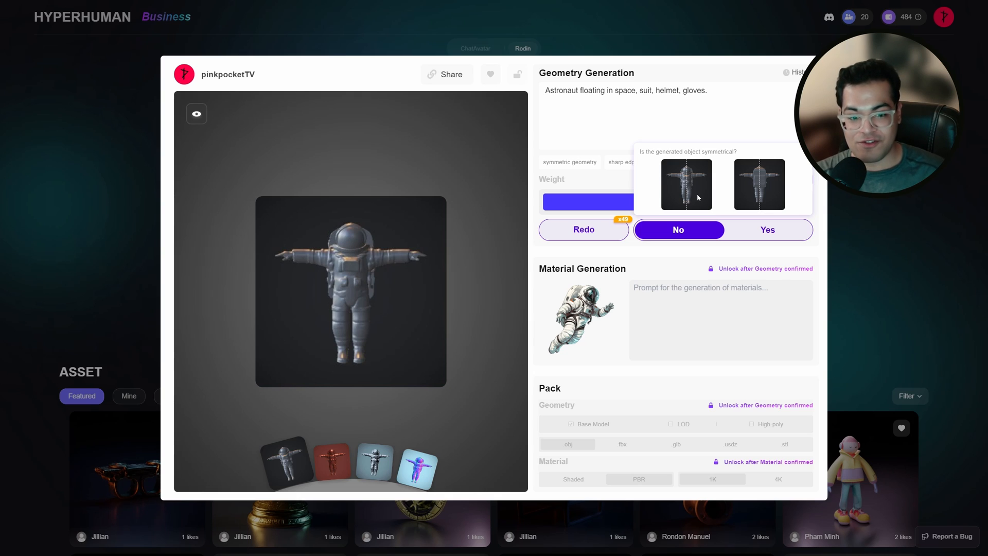
mouse_move(718, 207)
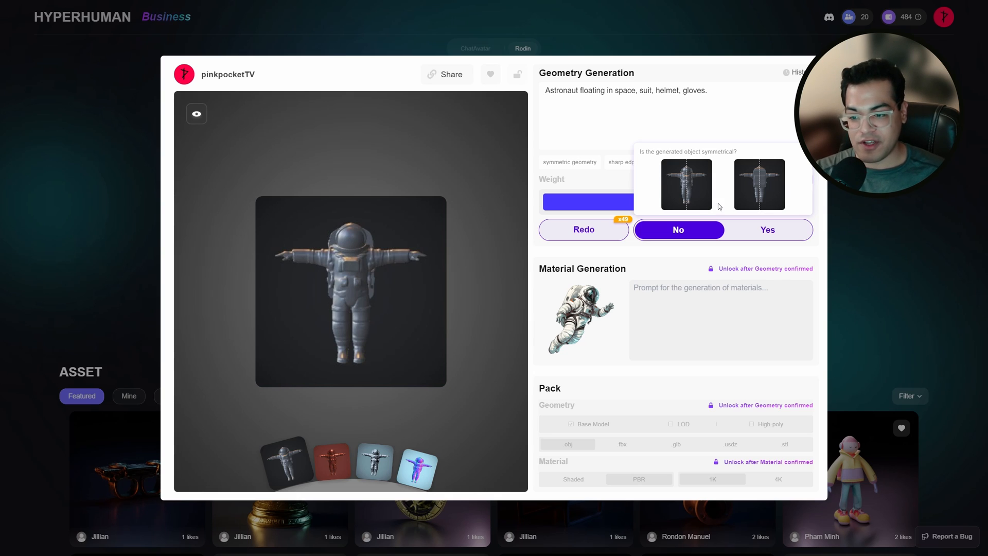
Answer the symmetry question to confirm the astronaut geometry
click(678, 229)
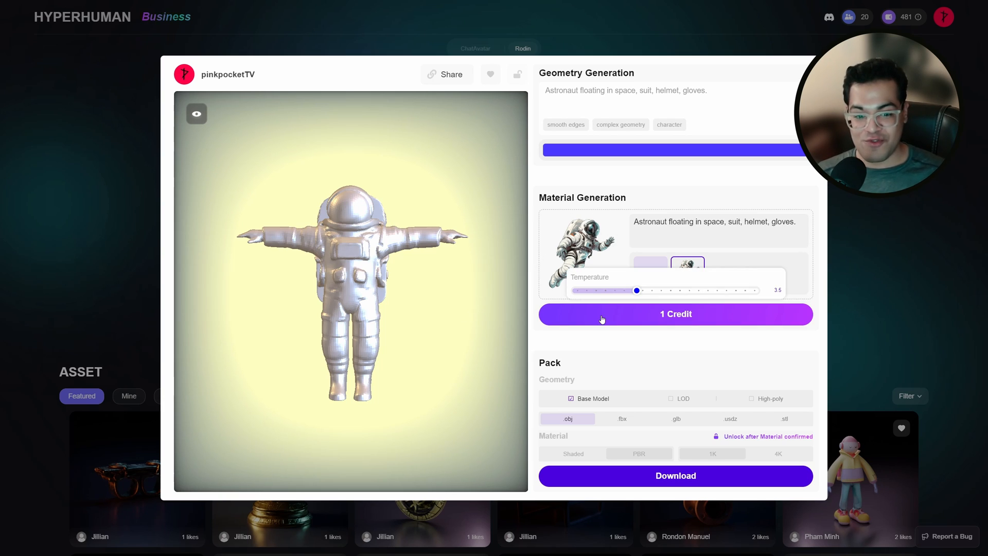
Generate the astronaut material with the kept prompt and Temperature 3.5 for 1 credit
click(675, 313)
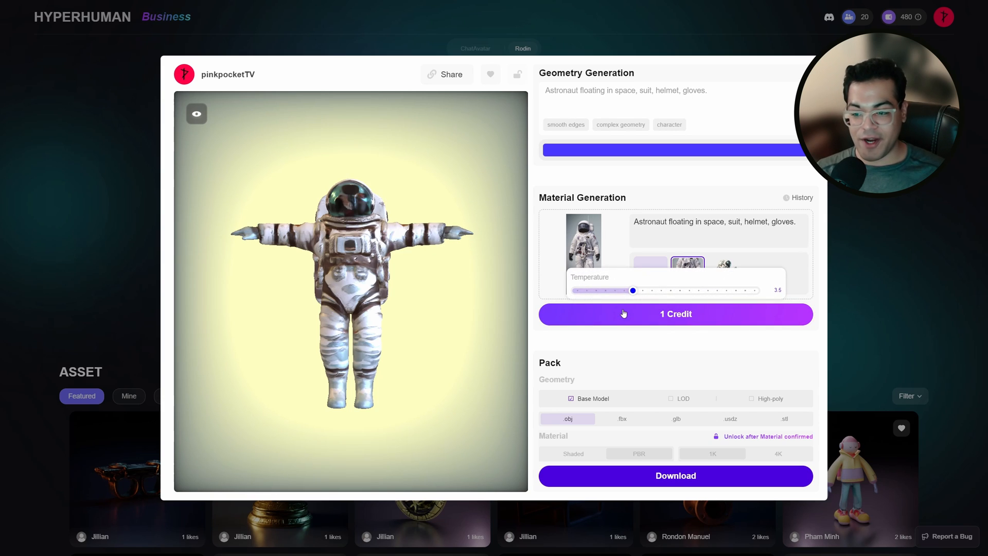
Regenerate the material for 1 credit and confirm the more realistic spacesuit texture
click(675, 314)
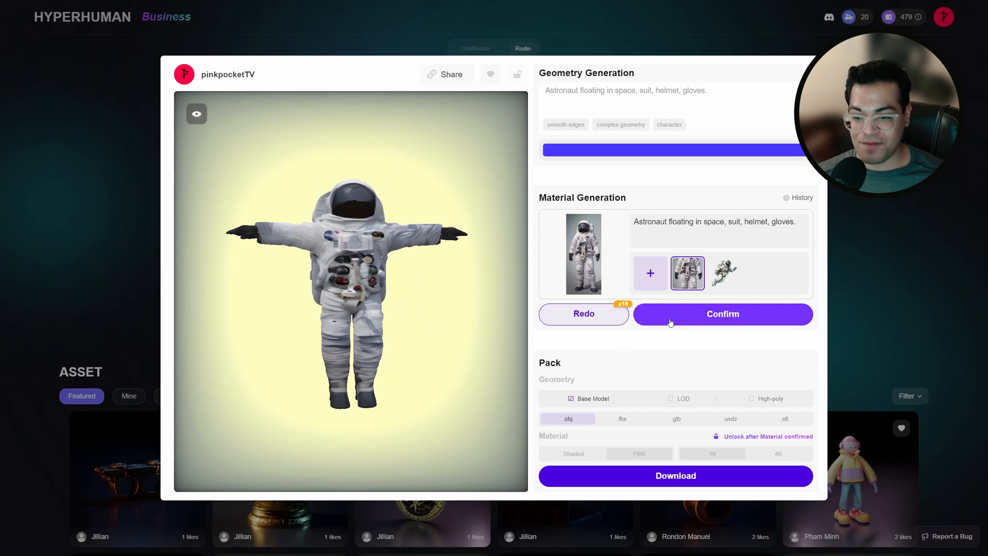
click(722, 313)
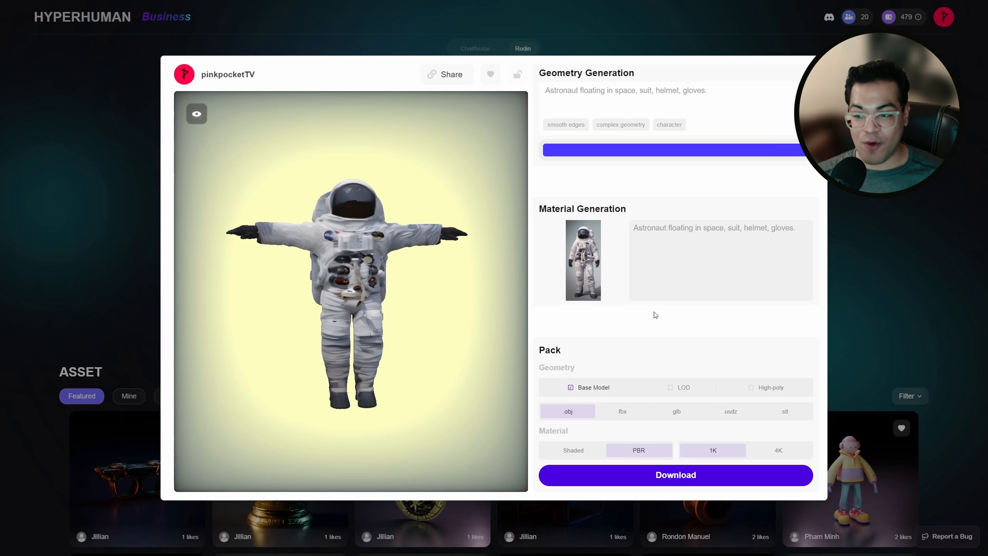
mouse_move(661, 326)
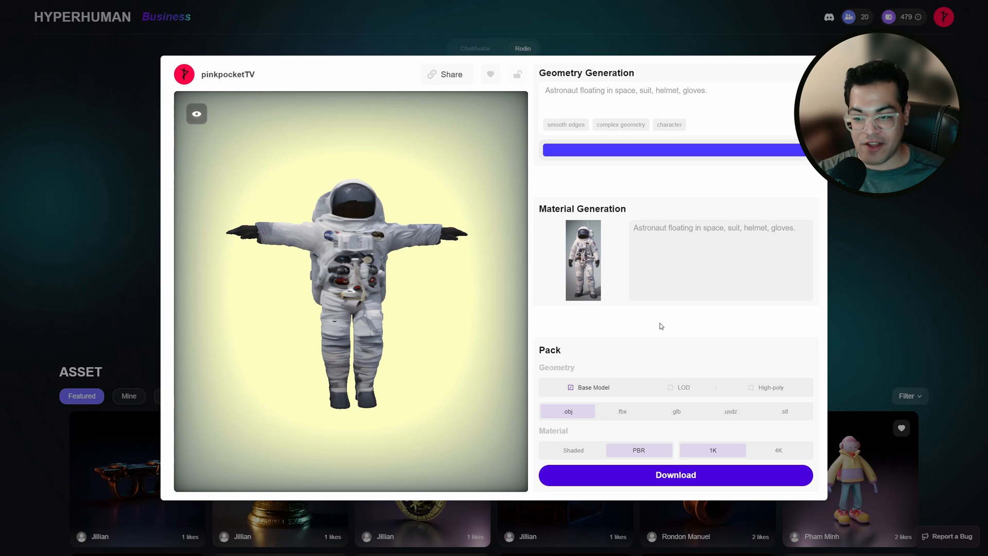
mouse_move(631, 355)
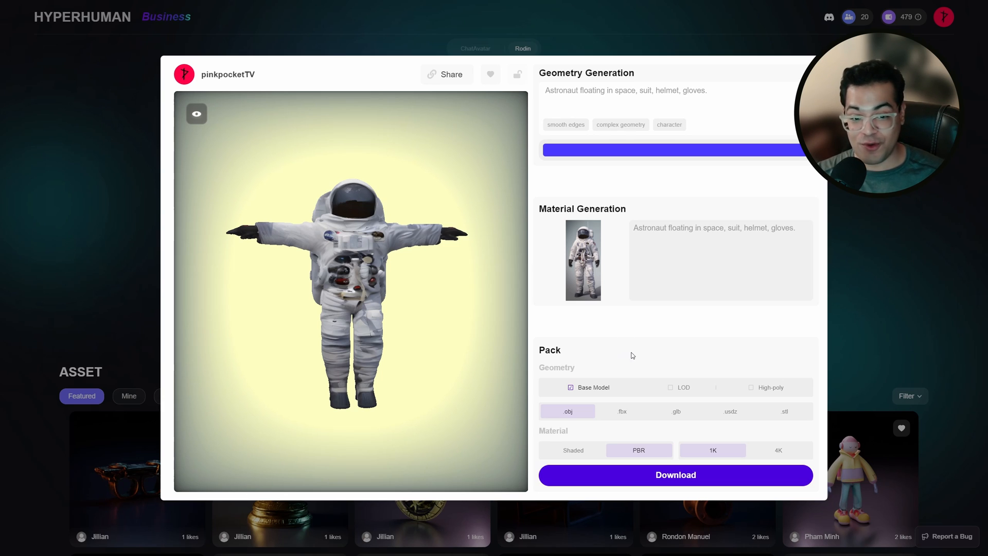
mouse_move(610, 392)
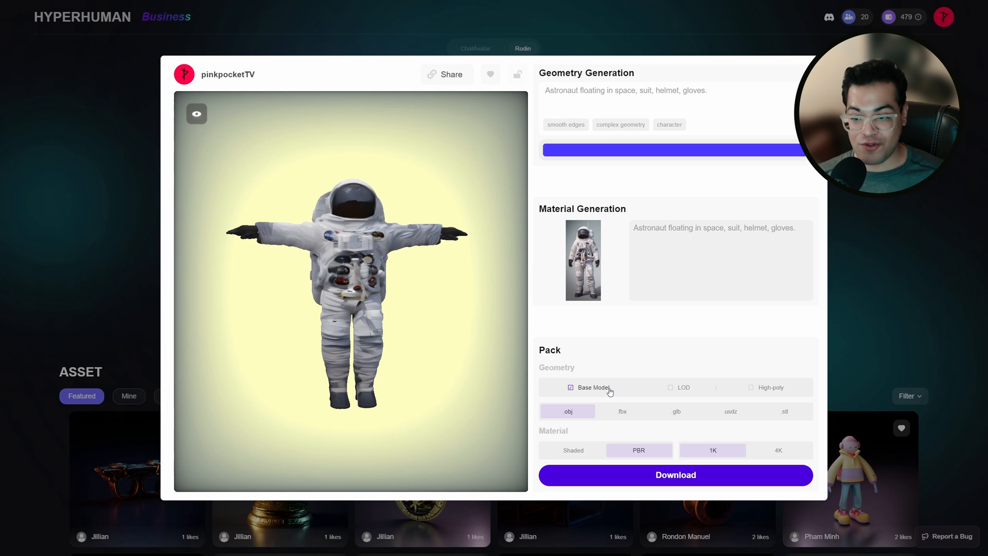
mouse_move(707, 391)
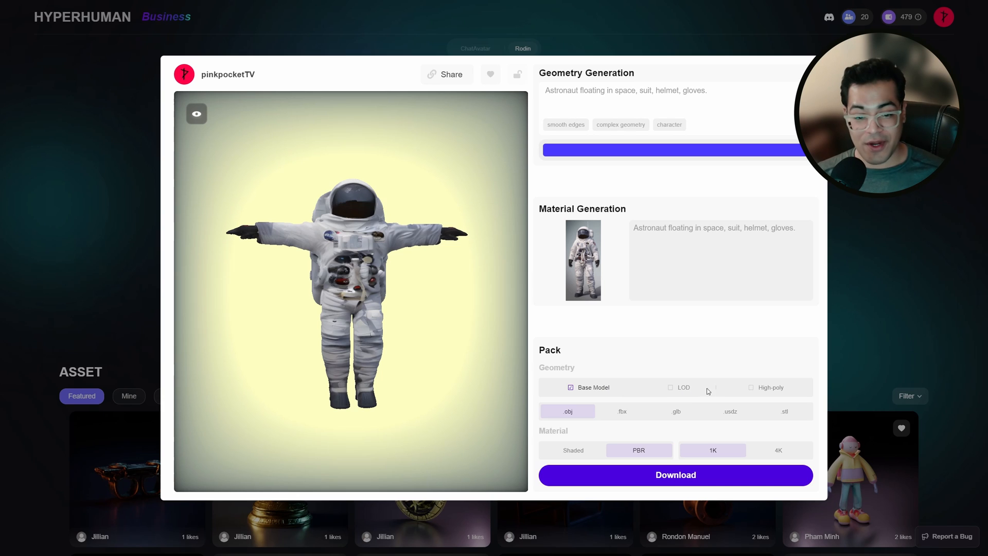
Download the astronaut as a high-poly FBX with Shaded material
click(751, 387)
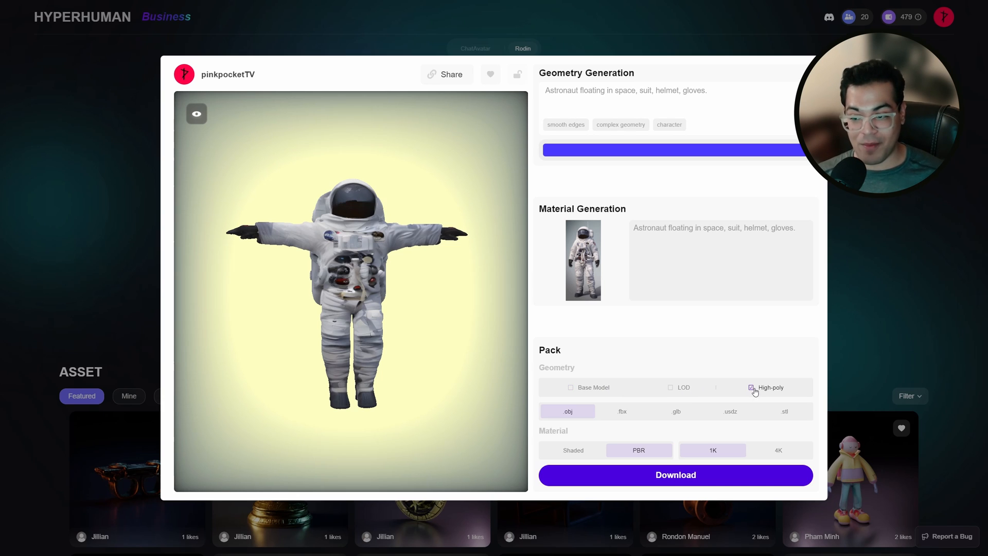
mouse_move(594, 419)
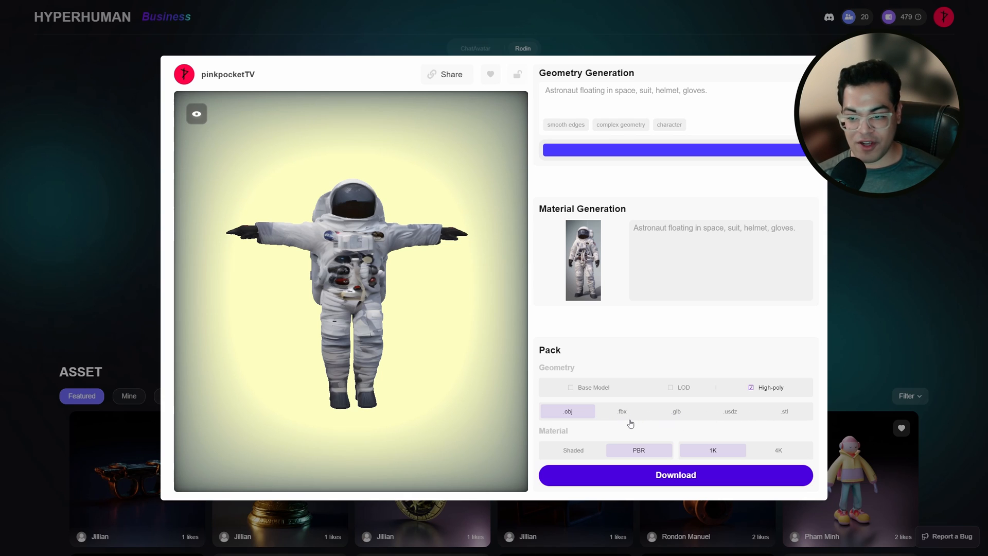
click(622, 411)
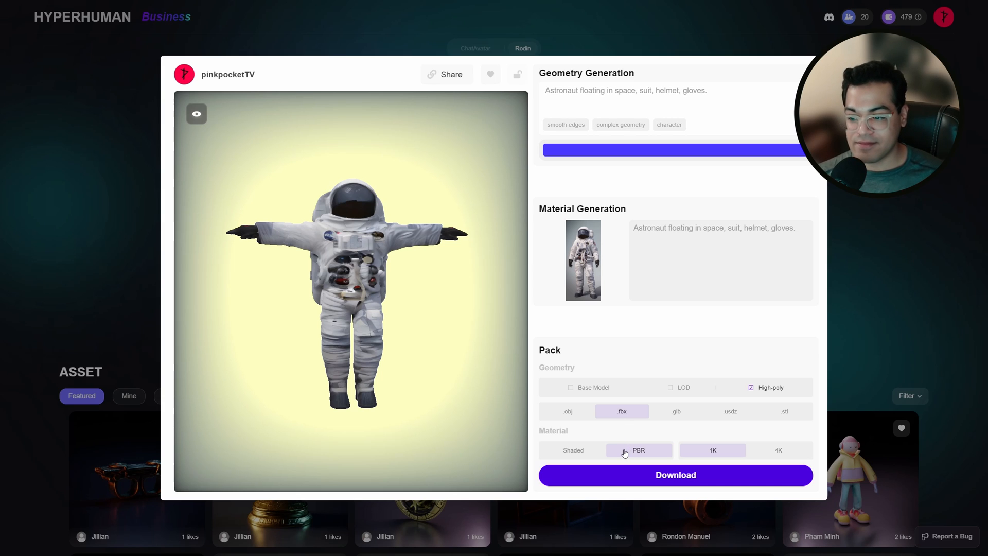
click(573, 450)
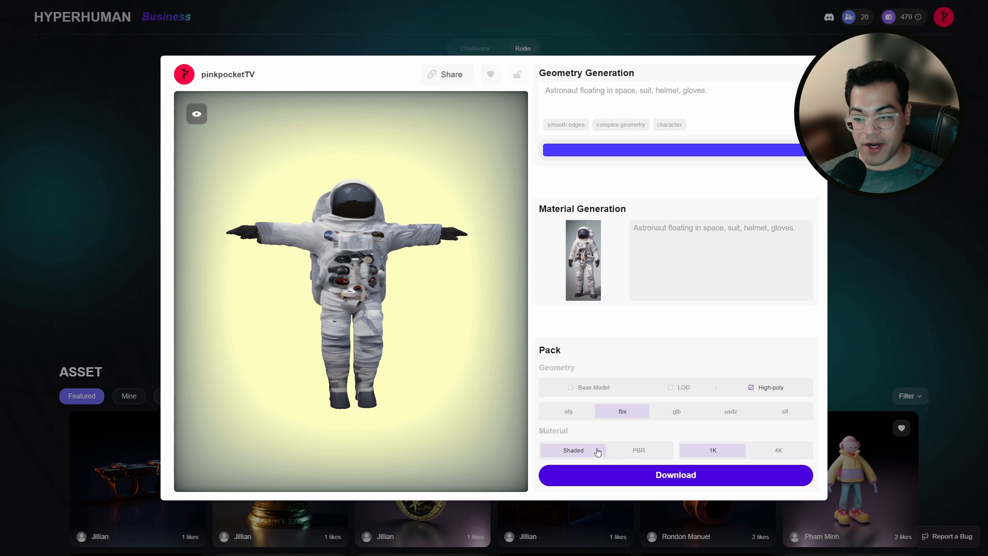
mouse_move(599, 452)
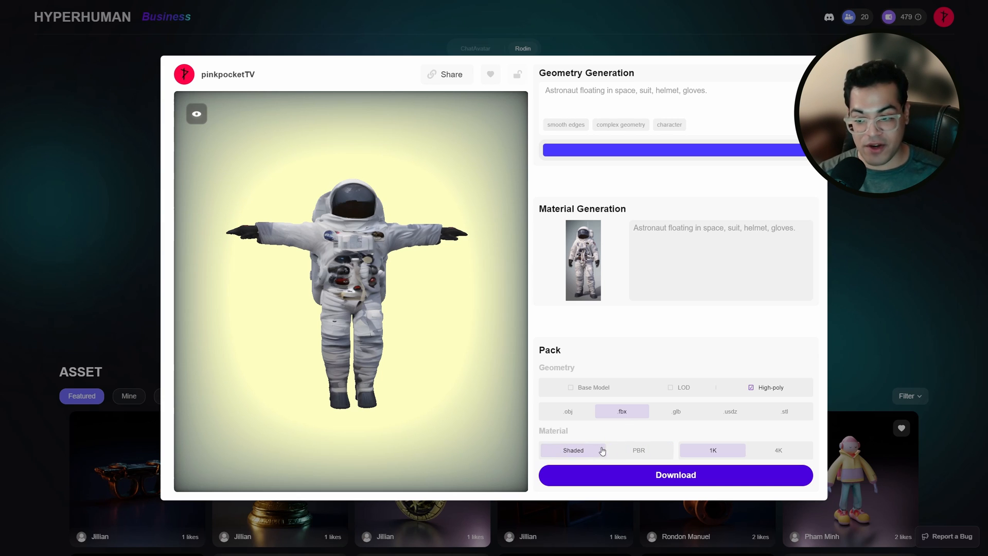
click(638, 450)
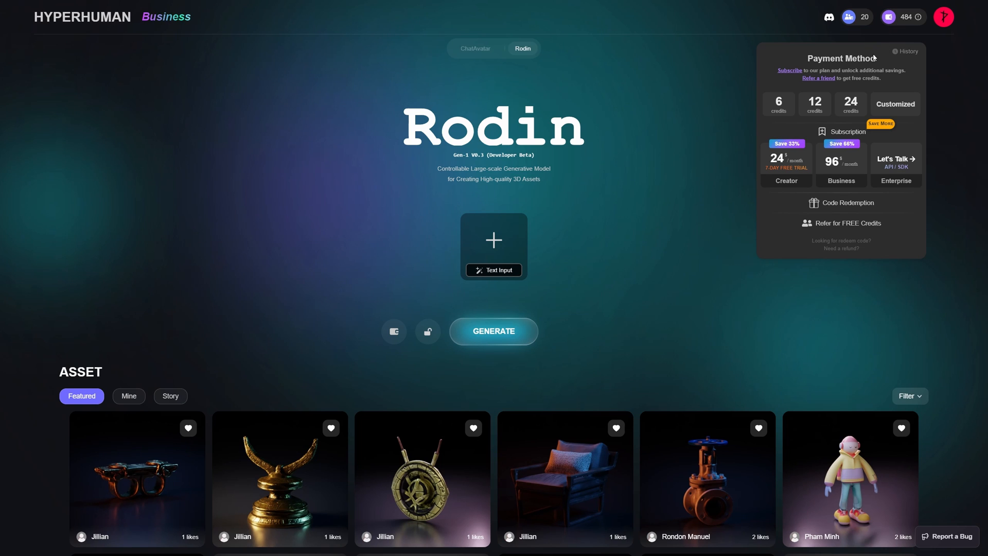
Choose the 12-credit pack from the Payment Method options
click(813, 104)
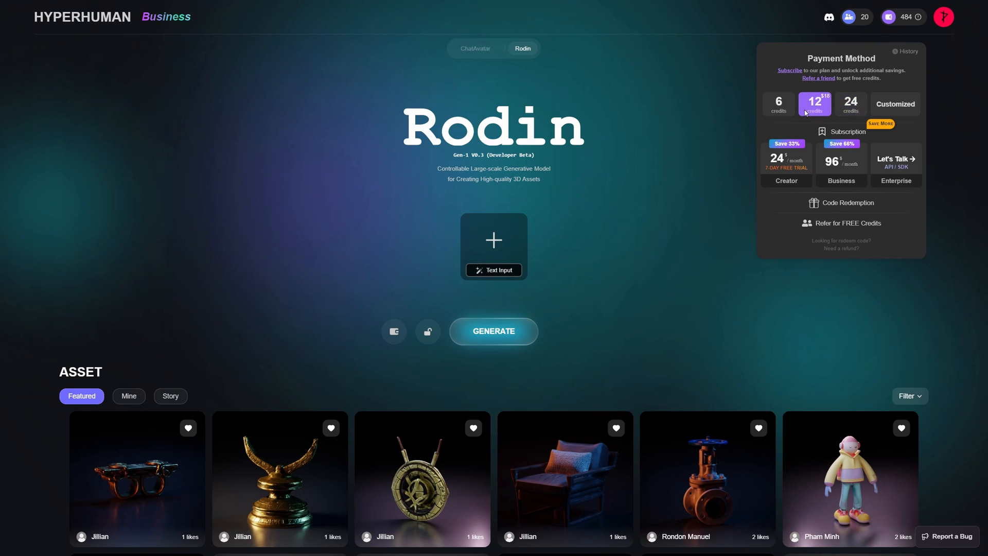
click(778, 104)
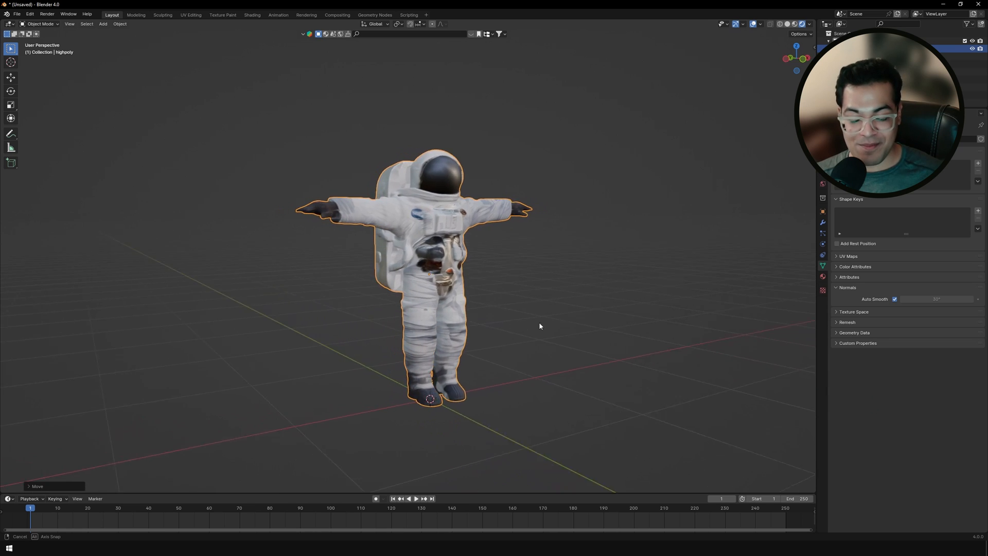
Orbit the Blender viewport around the imported textured astronaut
drag(539, 326, 635, 326)
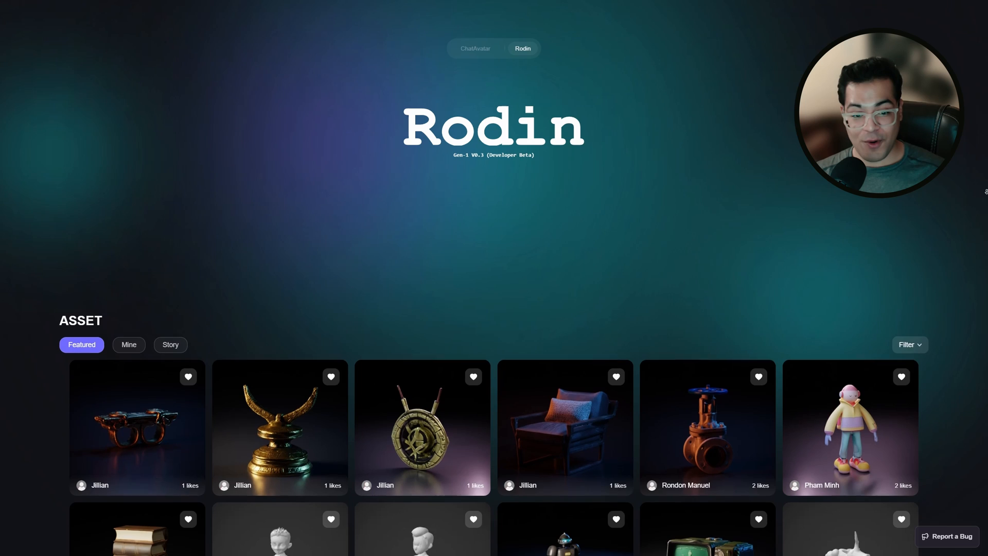
scroll(down, 3)
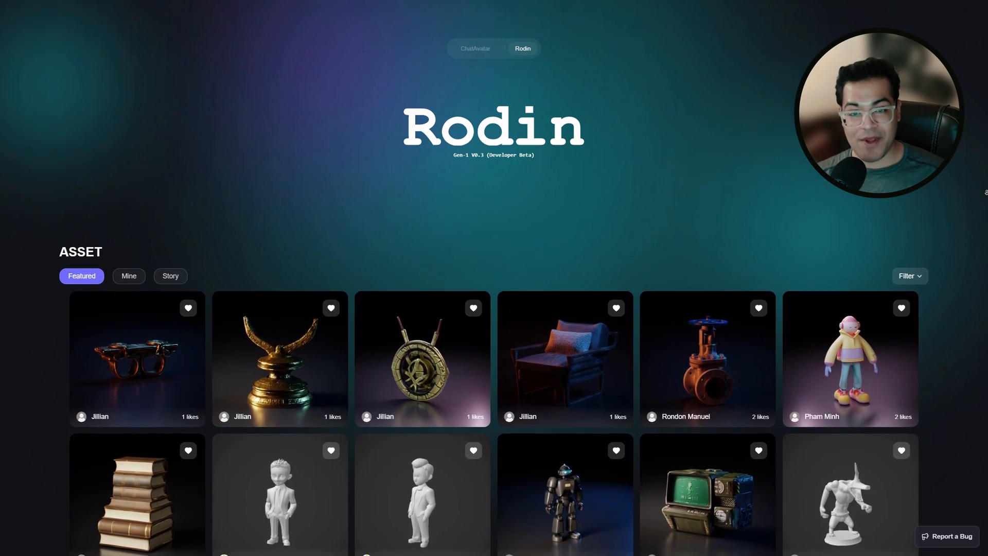
scroll(down, 3)
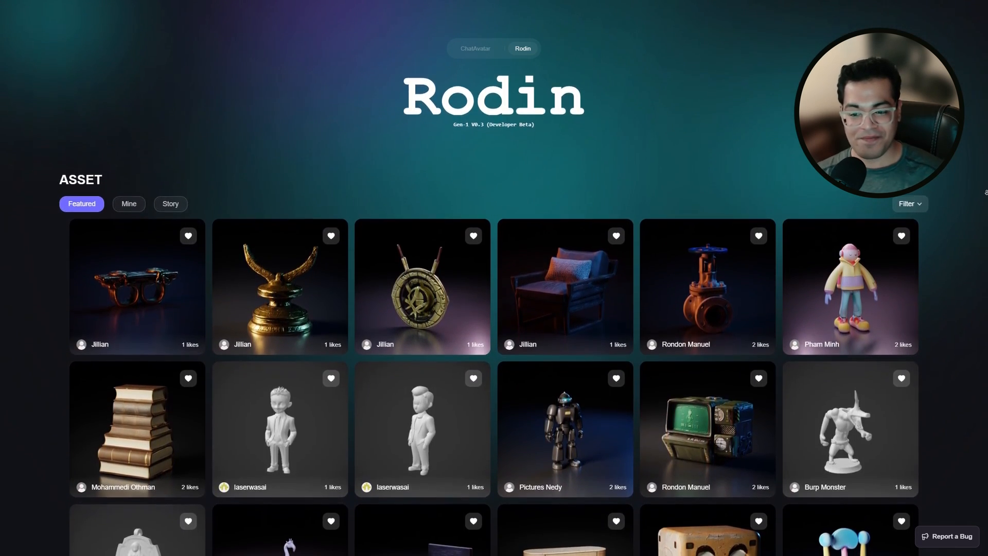
scroll(down, 3)
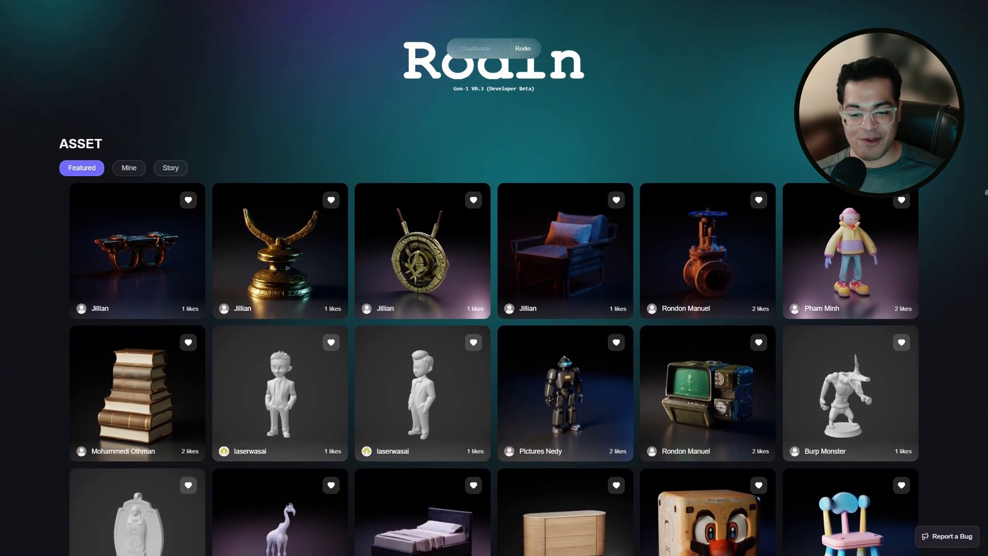
scroll(down, 3)
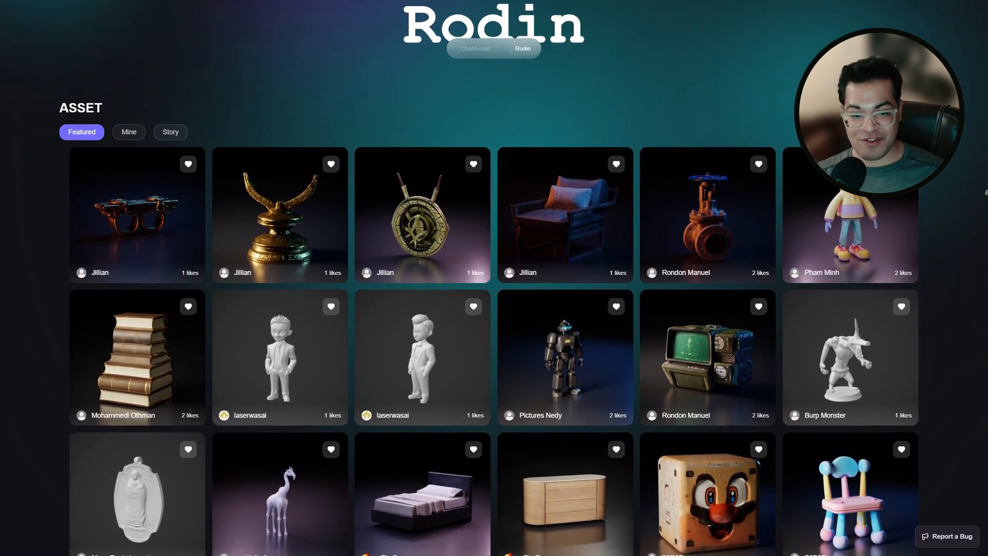